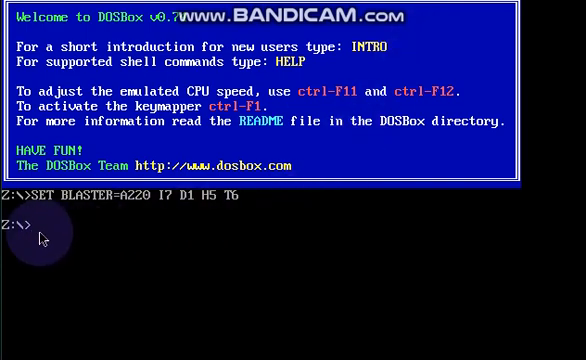
pyautogui.moveTo(108, 292)
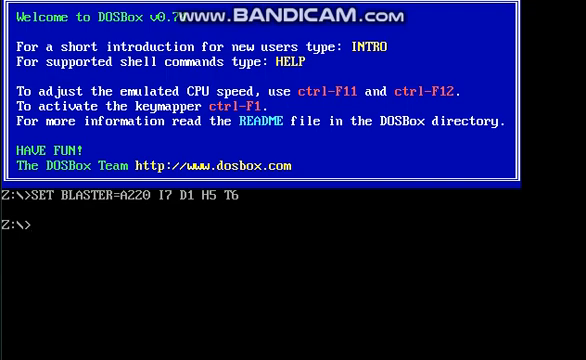
# Mount the host folder d:\ as DOSBox drive D with 'mount d d:\'.
pyautogui.write('moun')
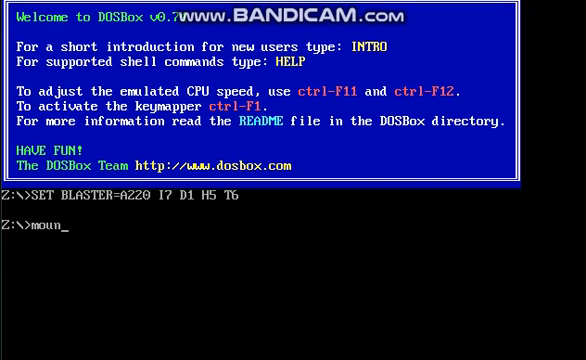
pyautogui.write('t d d')
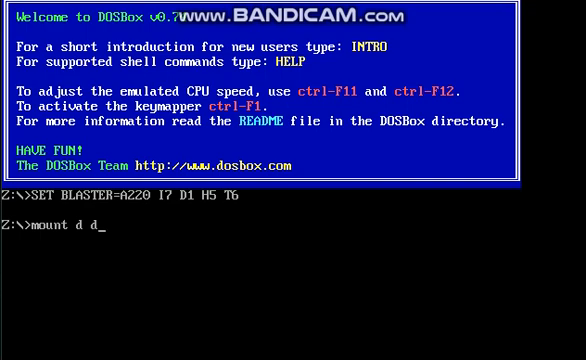
pyautogui.write(':')
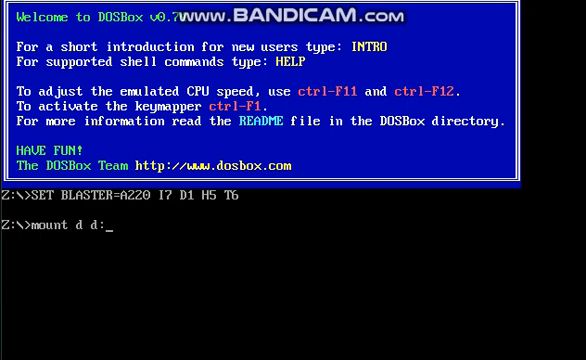
pyautogui.write('\\')
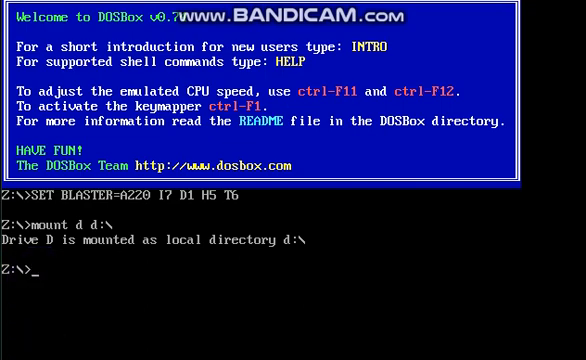
pyautogui.write('d:')
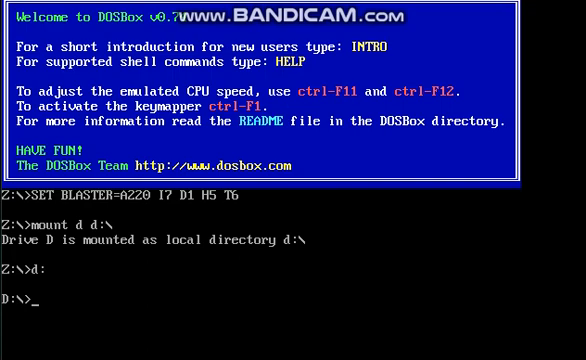
# Switch to drive D and change into the MP\8086 directory.
pyautogui.write('cd')
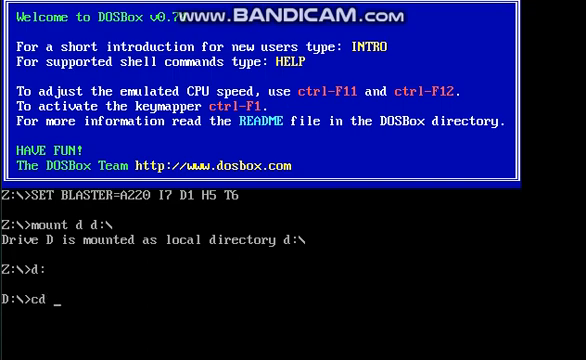
pyautogui.write('mp')
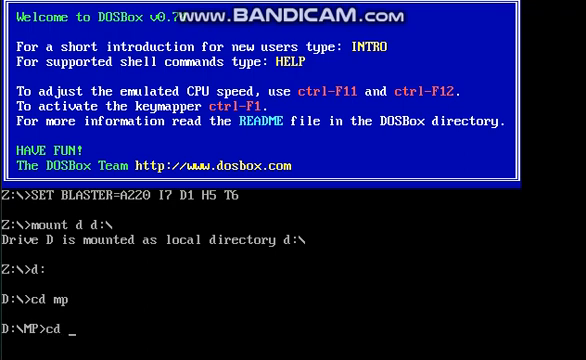
pyautogui.write('808')
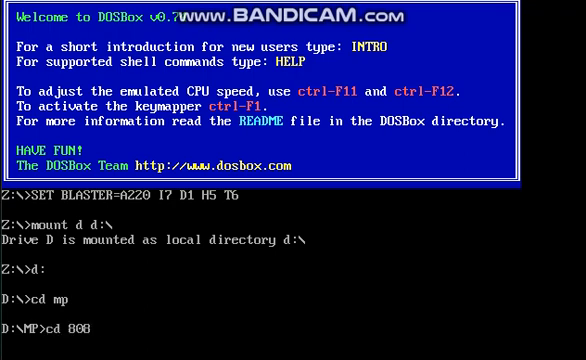
pyautogui.write('6')
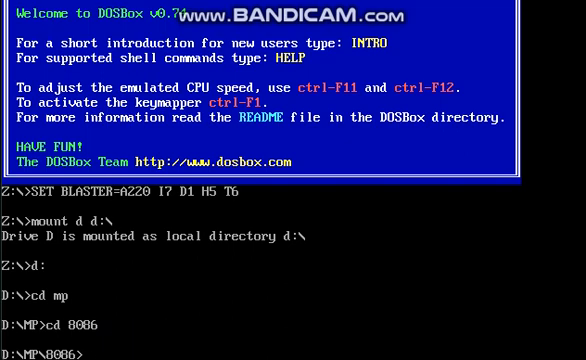
pyautogui.write('edit')
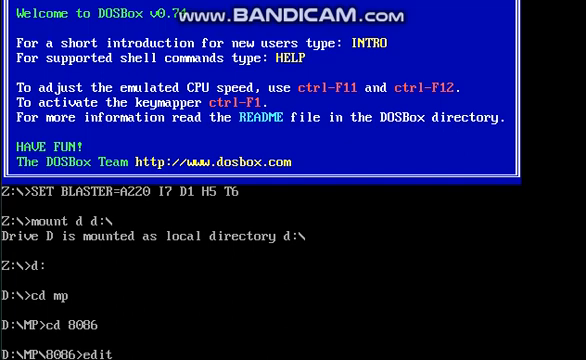
# Run edit with a new file name to open a blank document.
pyautogui.write('ne')
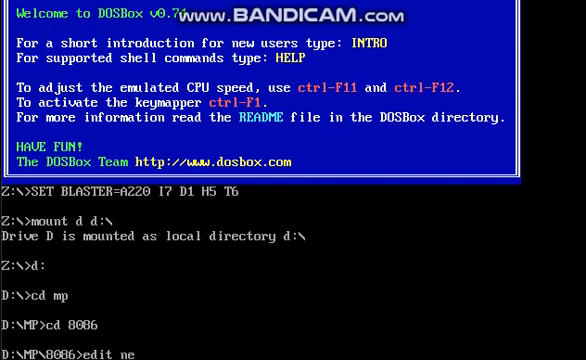
pyautogui.write('w.')
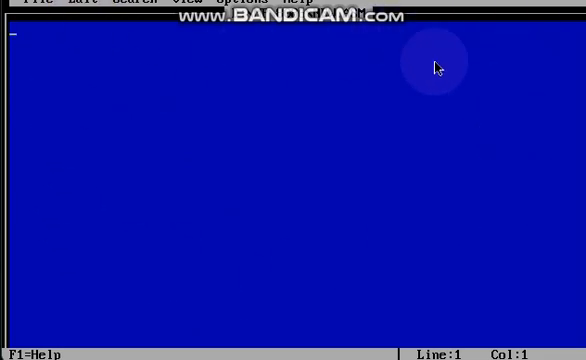
pyautogui.moveTo(258, 42)
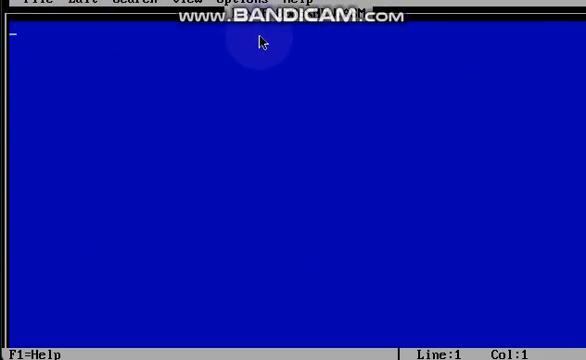
# Choose File > Open... to list the D:\MP\8086 files like ABCD.ASM.
pyautogui.click(40, 5)
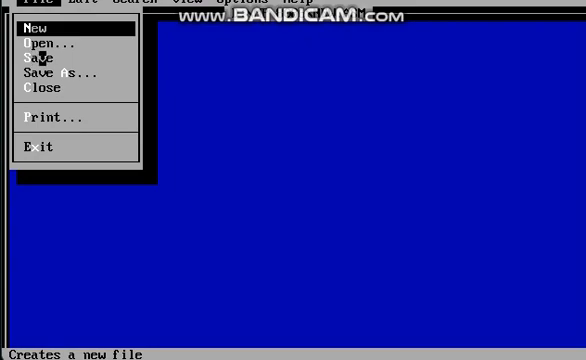
pyautogui.moveTo(45, 57)
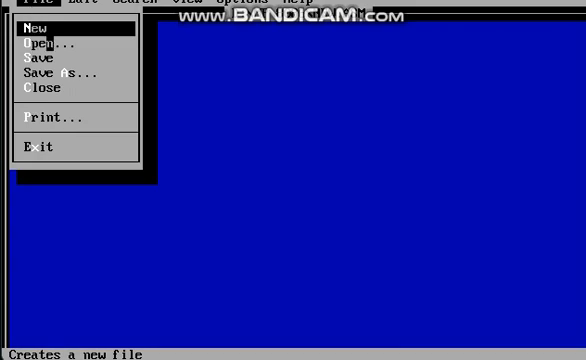
pyautogui.click(40, 44)
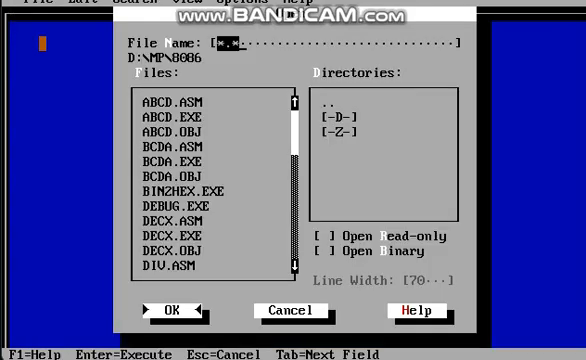